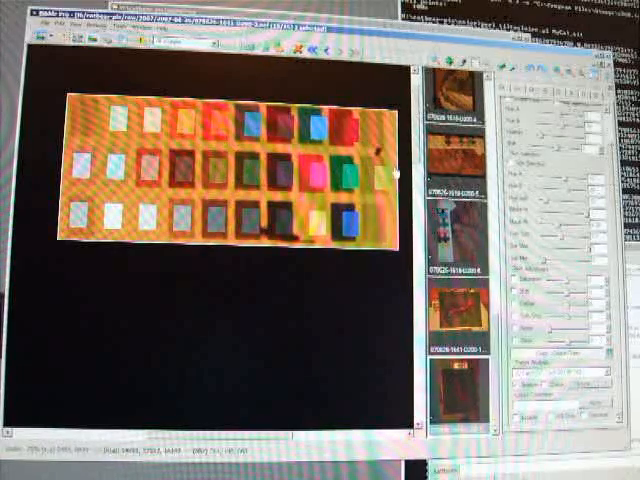
pyautogui.moveTo(395, 85)
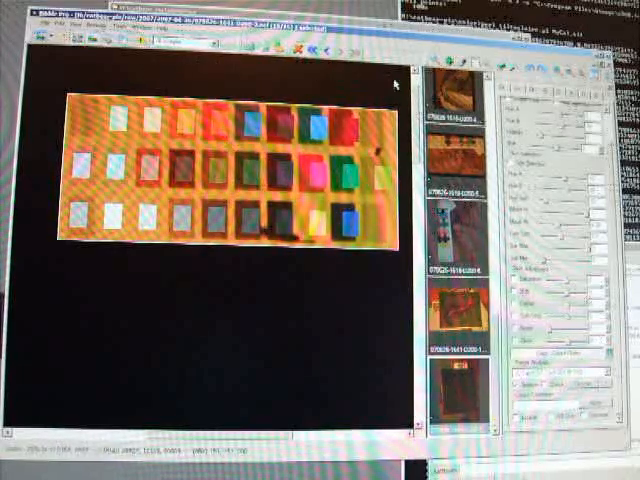